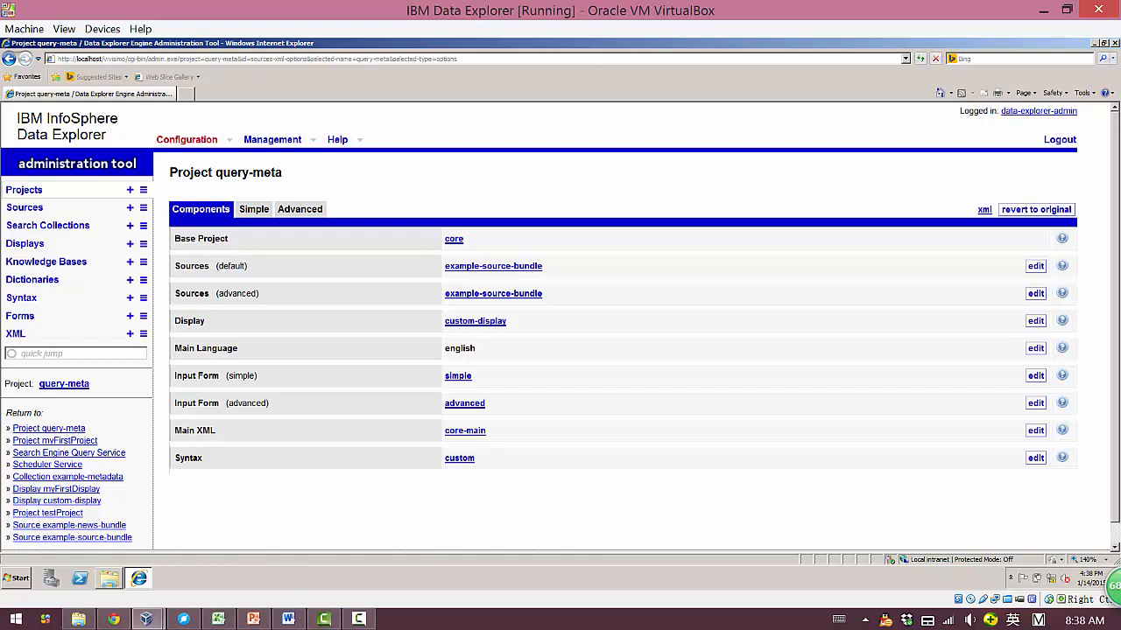
- Open Management's About This Installation page showing Data Explorer Version 9
{"action": "left_click", "coordinate": [186, 139]}
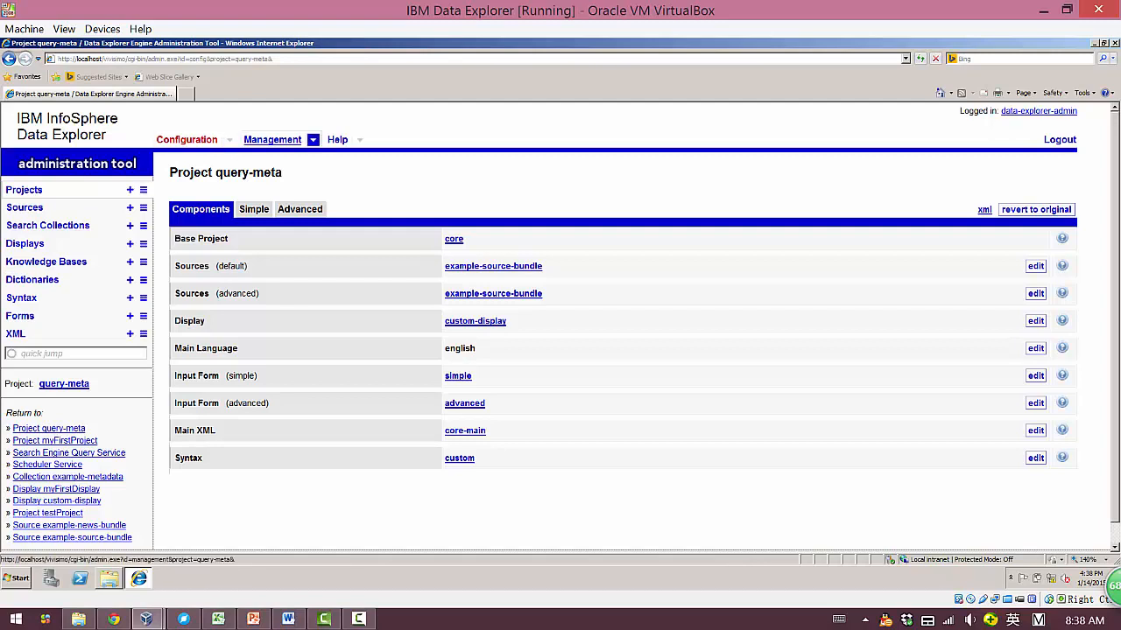
{"action": "left_click", "coordinate": [273, 139]}
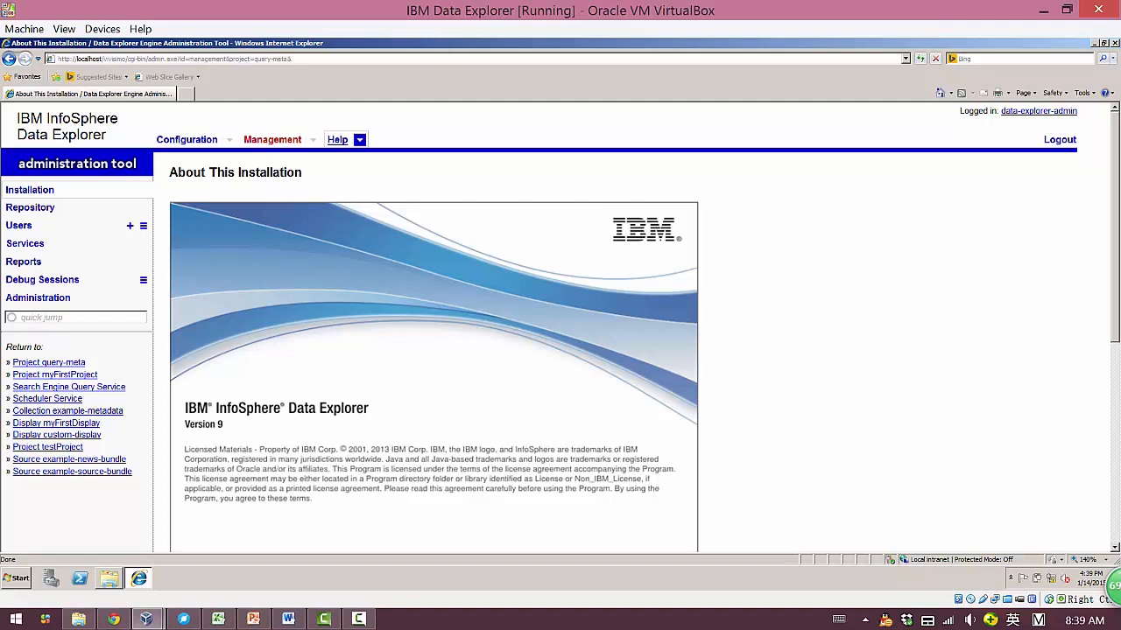
- Return to the query-meta project's component list via the Return to link
{"action": "left_click", "coordinate": [48, 362]}
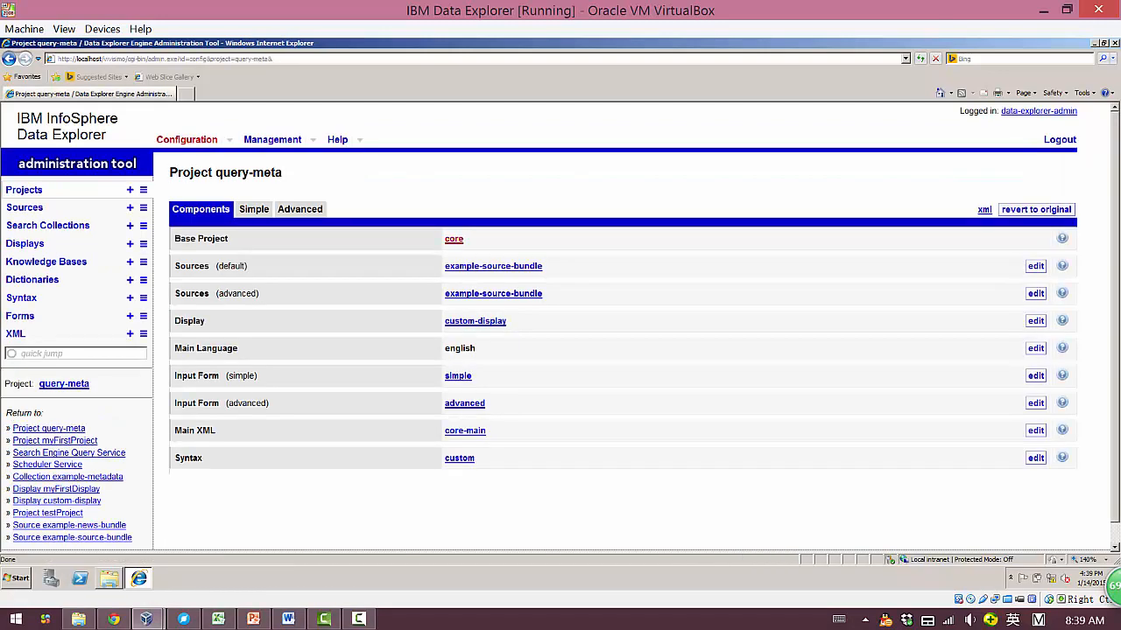